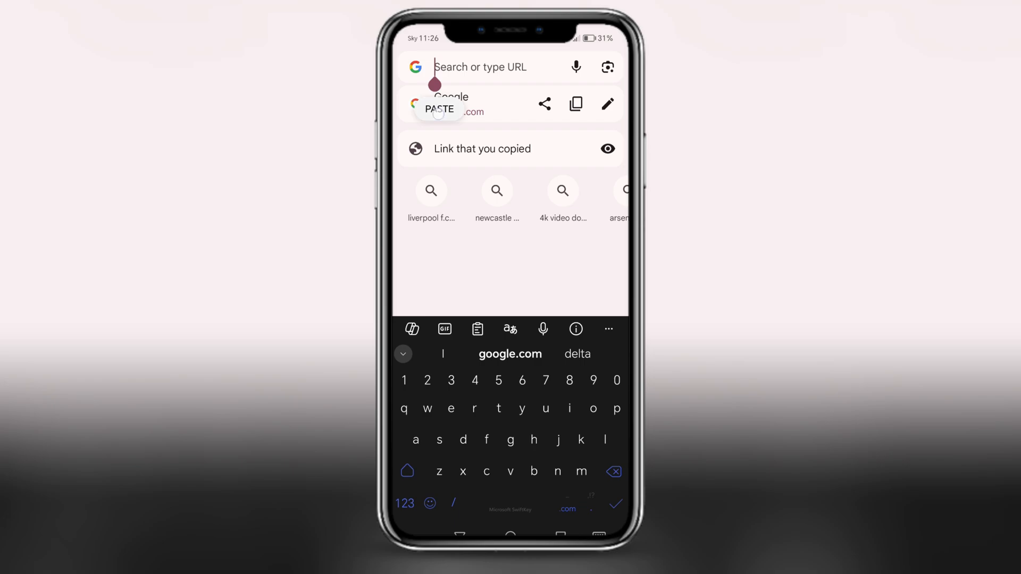
Go to the pasted MediaFire file page for the Delta download.
click(439, 109)
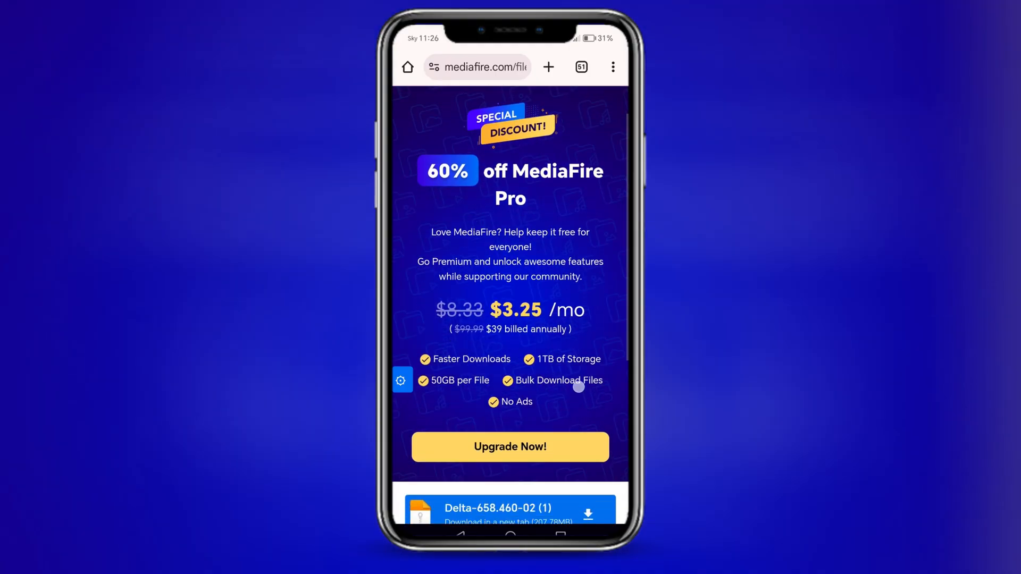
Download the Delta-658.460-02 APK (218 MB) again via 'Download again'.
scroll(down, 3)
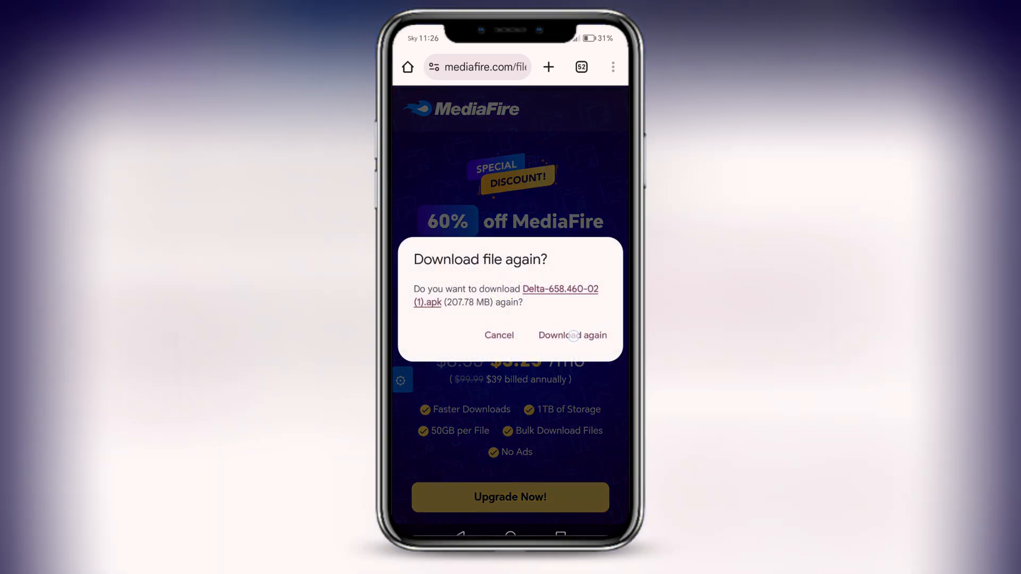
click(572, 335)
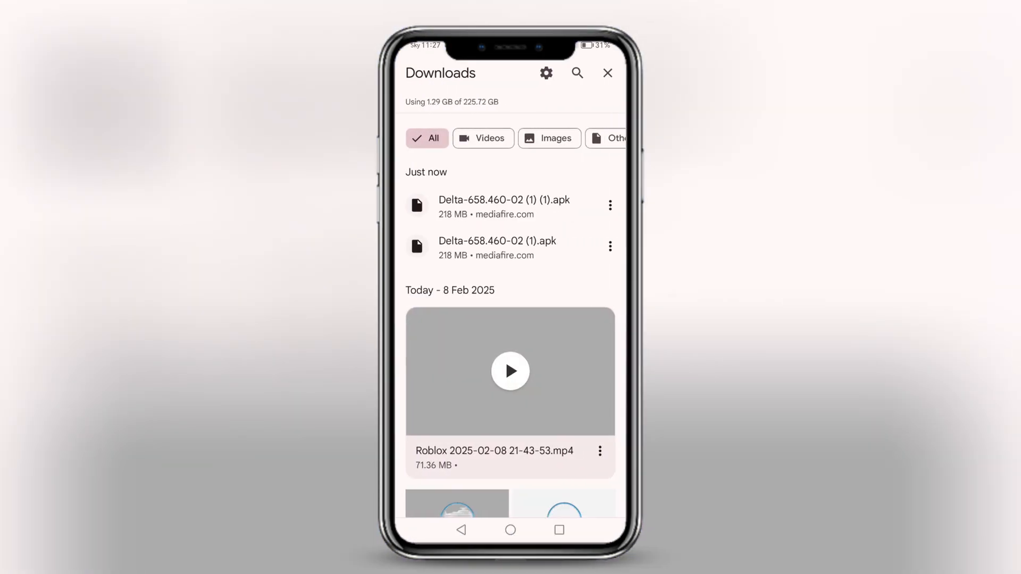
Install Delta-658.460-02 (1) (1).apk from Downloads as the Roblox app.
click(504, 205)
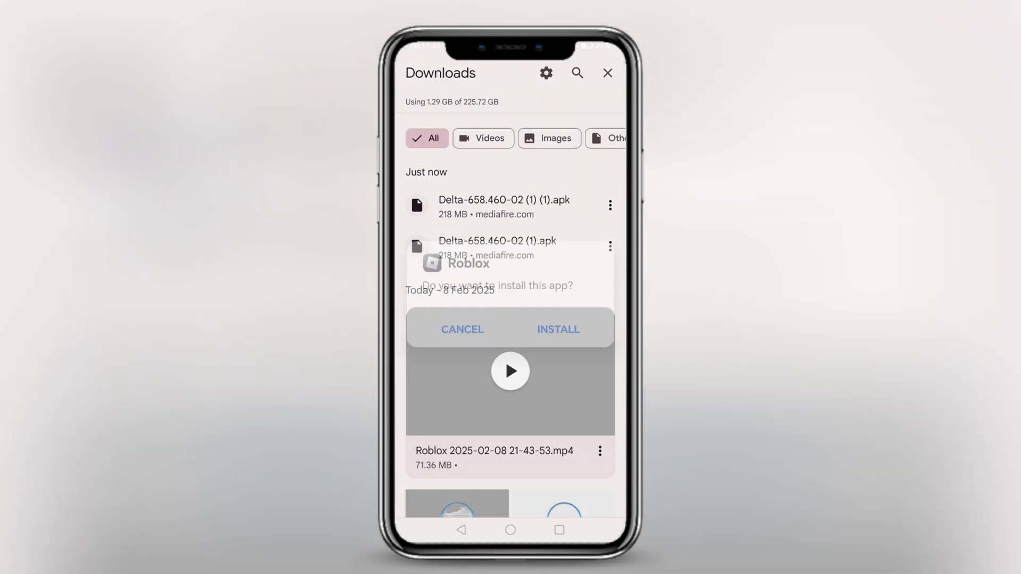
click(556, 329)
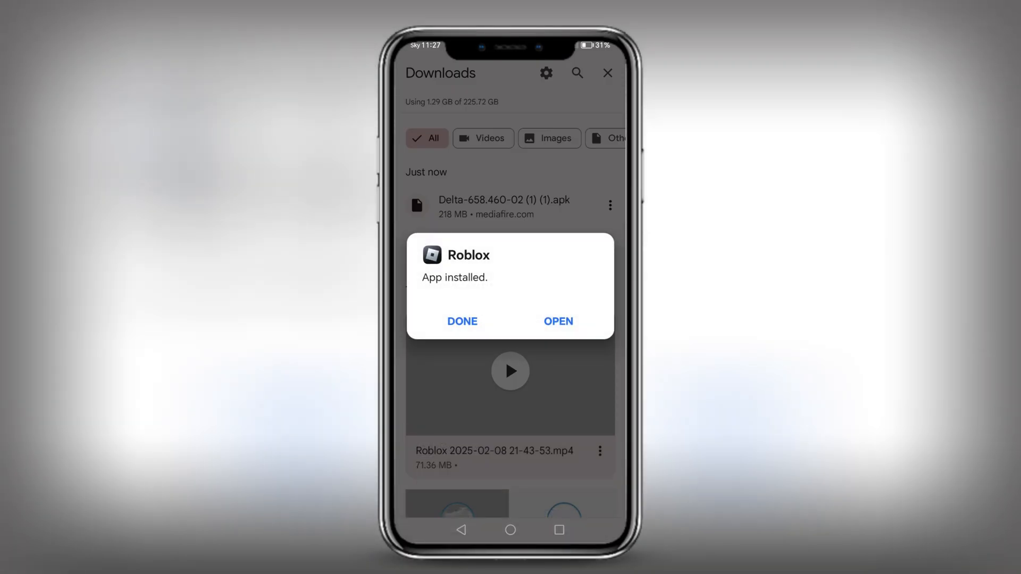
Launch the installed Roblox (Delta) app from the 'App installed' dialog to its loading screen.
click(557, 321)
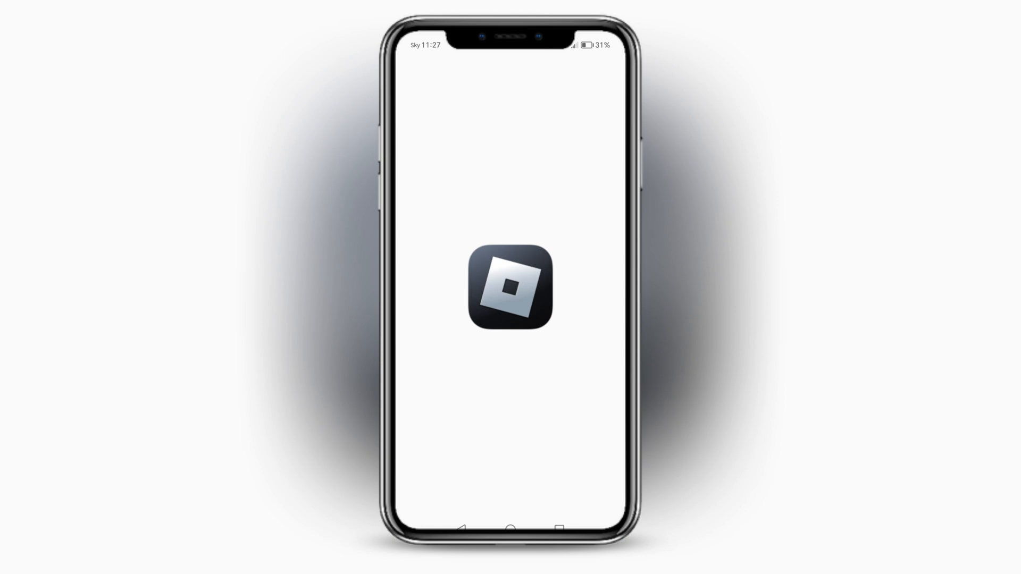
click(509, 291)
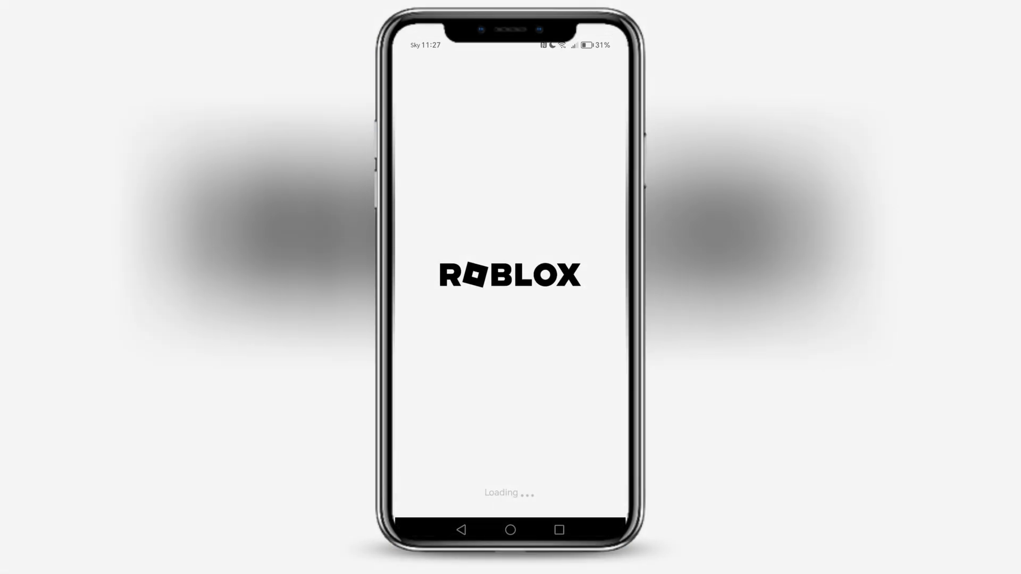